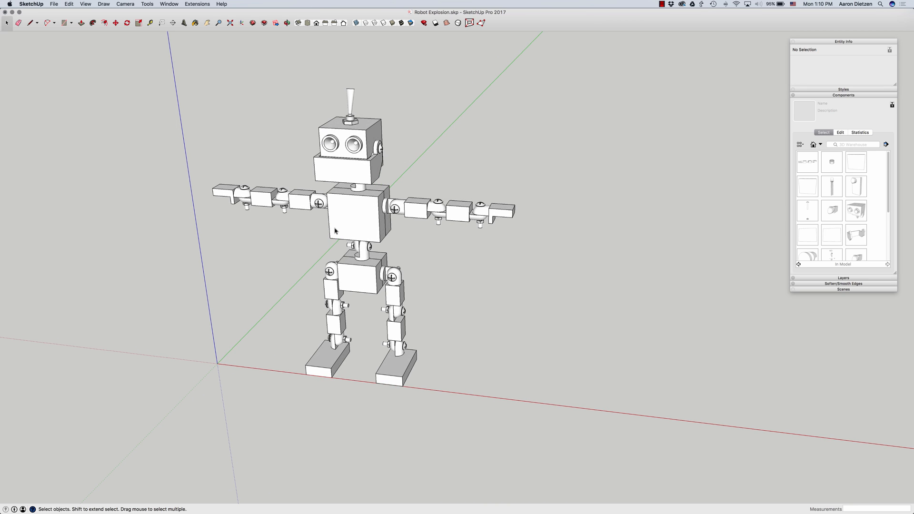
pyautogui.moveTo(332, 178)
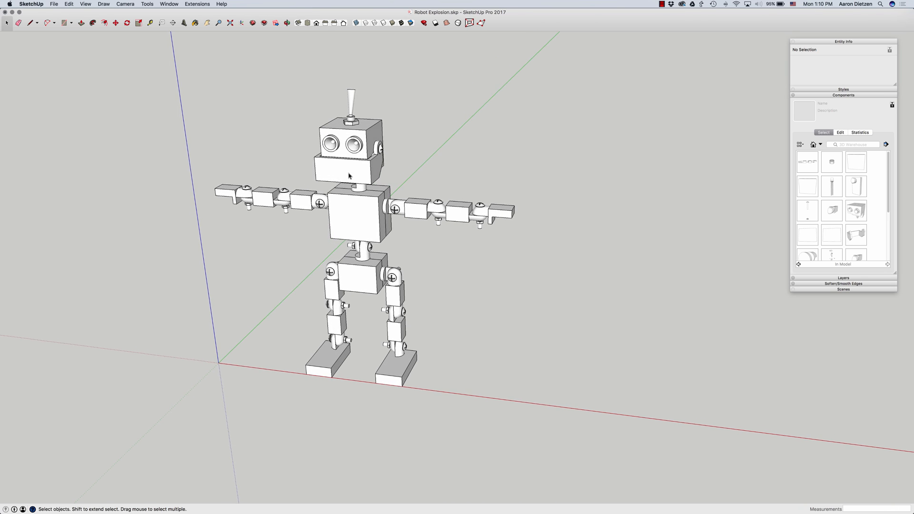
# - Add a small 1" cube on the ground in front of the assembled robot
pyautogui.click(353, 216)
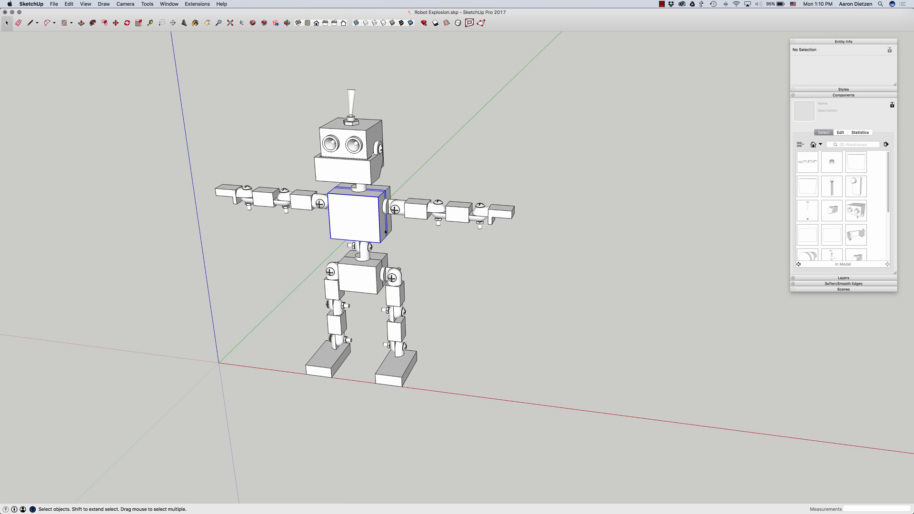
pyautogui.click(356, 210)
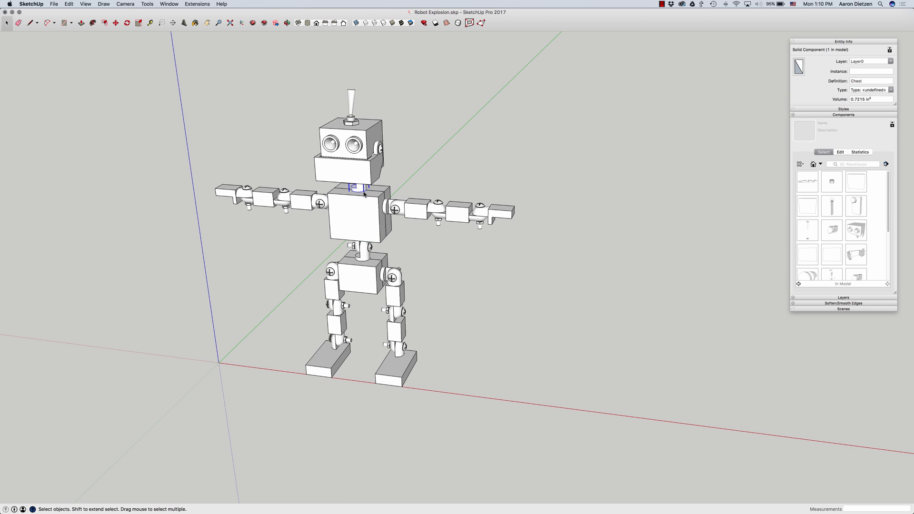
pyautogui.click(359, 250)
pyautogui.write('1')
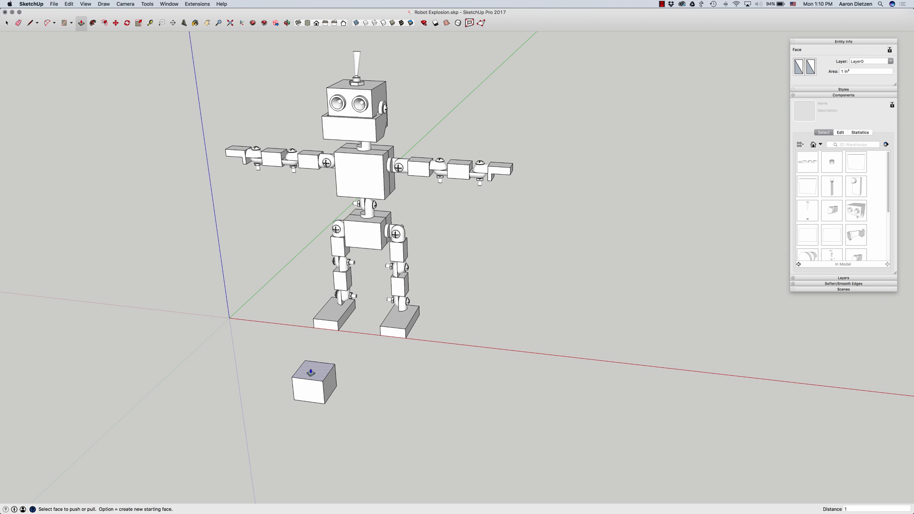
pyautogui.click(313, 371)
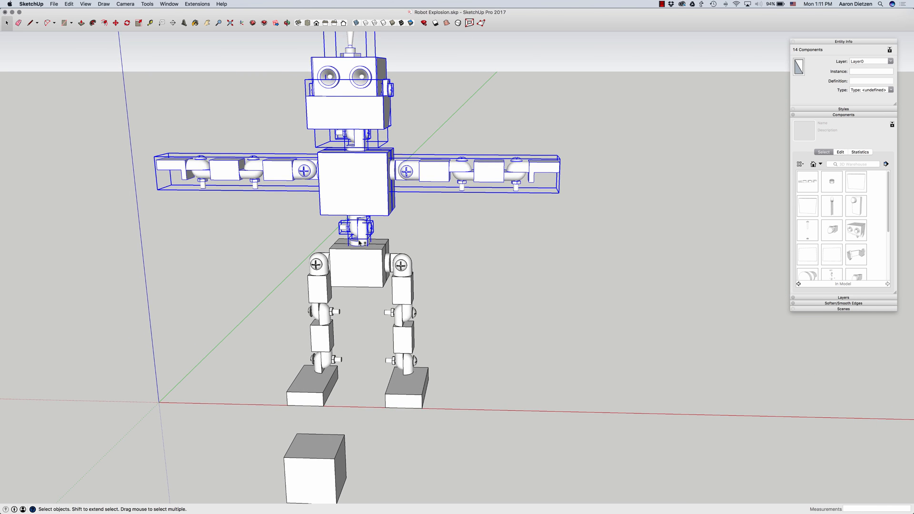
pyautogui.moveTo(366, 232)
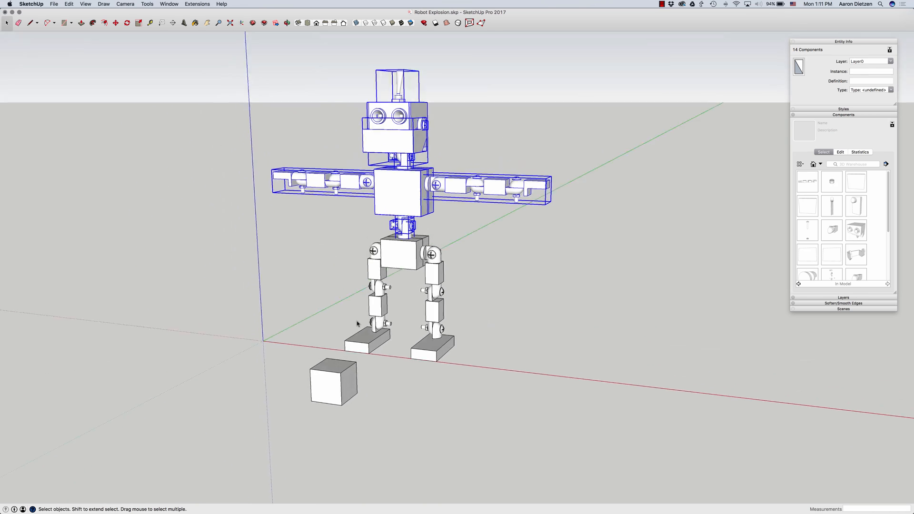
# - Lift the head, arms and chest above the legs and separate the neck connector
pyautogui.click(114, 23)
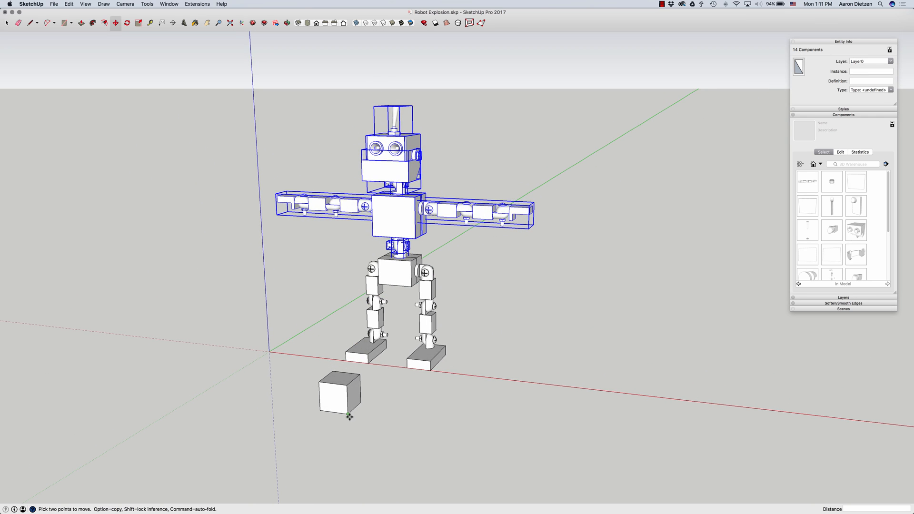
pyautogui.moveTo(346, 416)
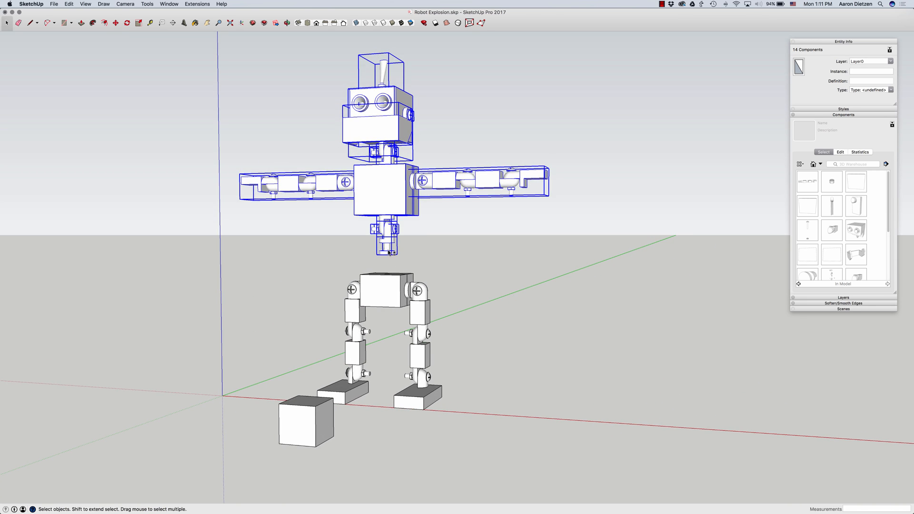
pyautogui.click(114, 23)
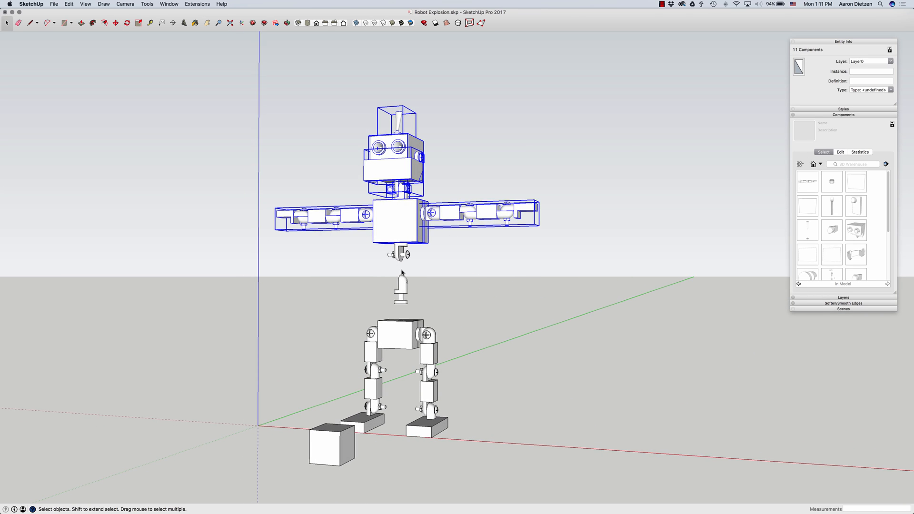
pyautogui.click(114, 23)
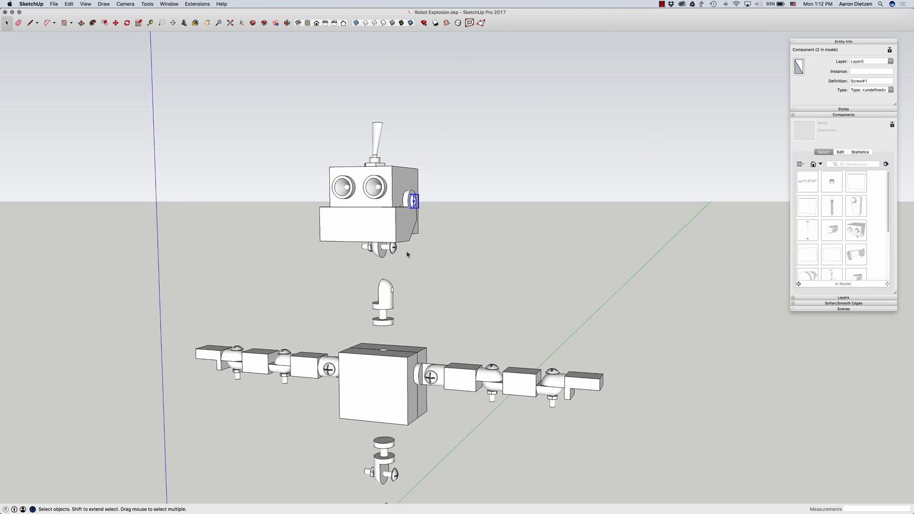
# - Move the head components up the blue axis, leaving the neck connector floating below
pyautogui.click(114, 23)
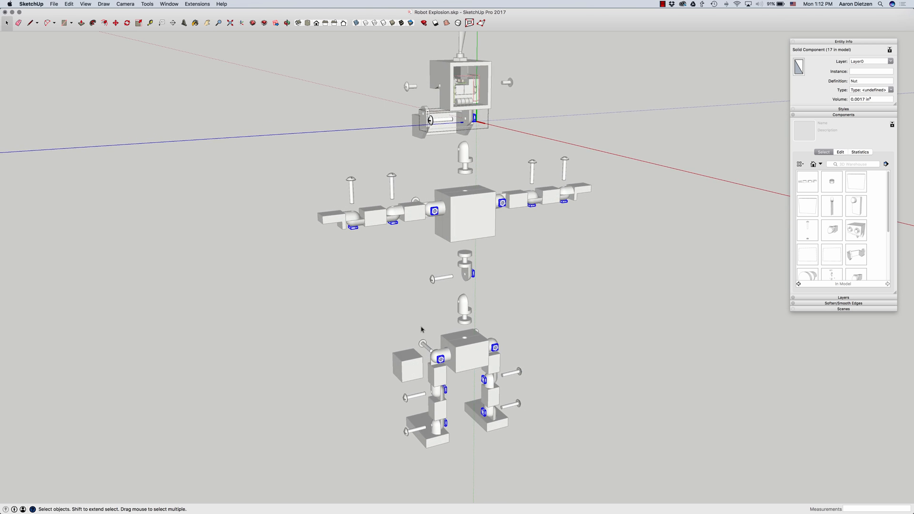
# - Slide the nuts and screws out of the arm, neck and leg joints
pyautogui.click(116, 23)
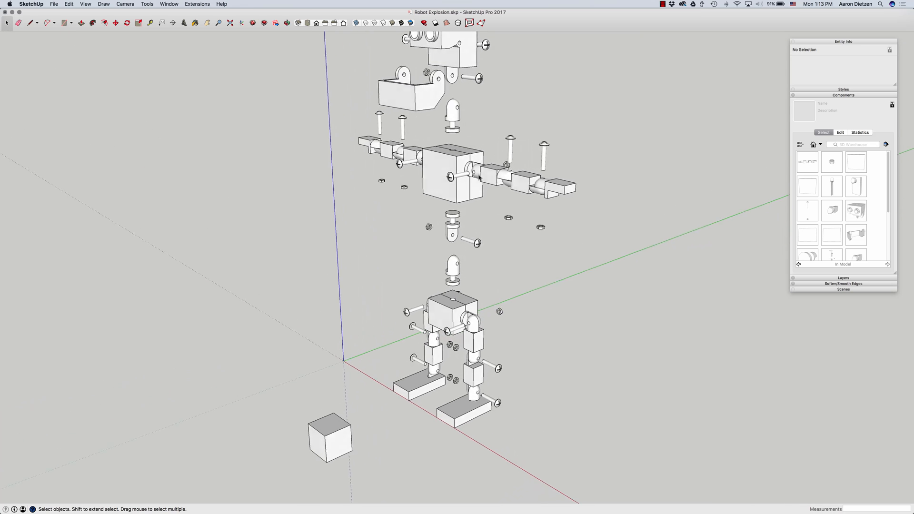
# - Move the chest and hip housing halves apart to expose their inner parts
pyautogui.click(448, 166)
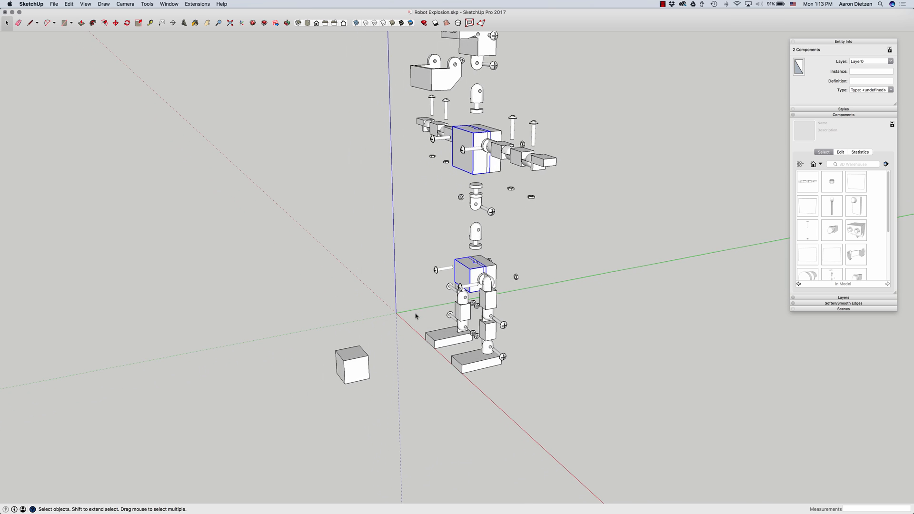
pyautogui.click(126, 23)
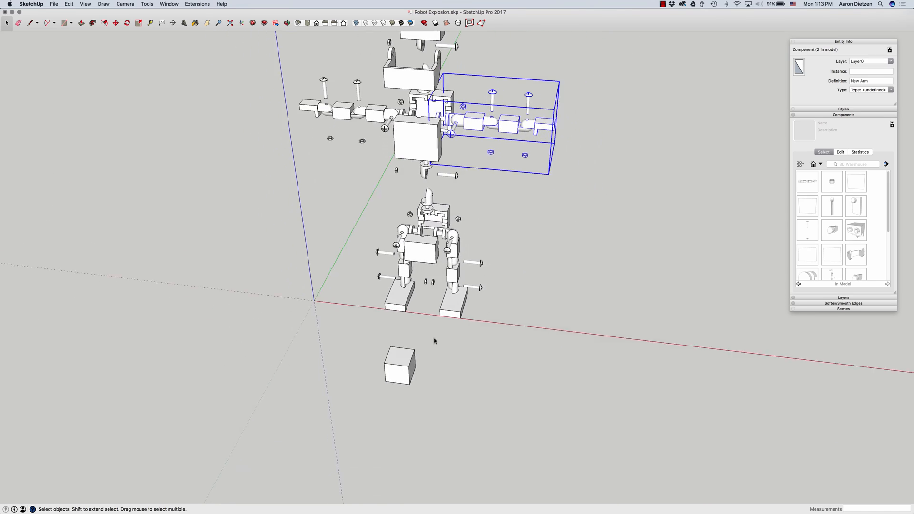
# - Edit the New Arm component and spread its segments and screws apart
pyautogui.click(114, 23)
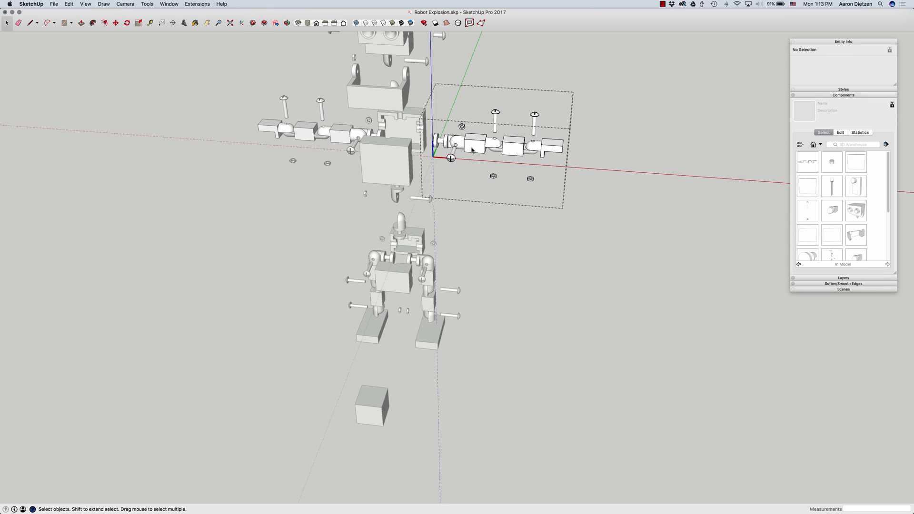
pyautogui.click(493, 146)
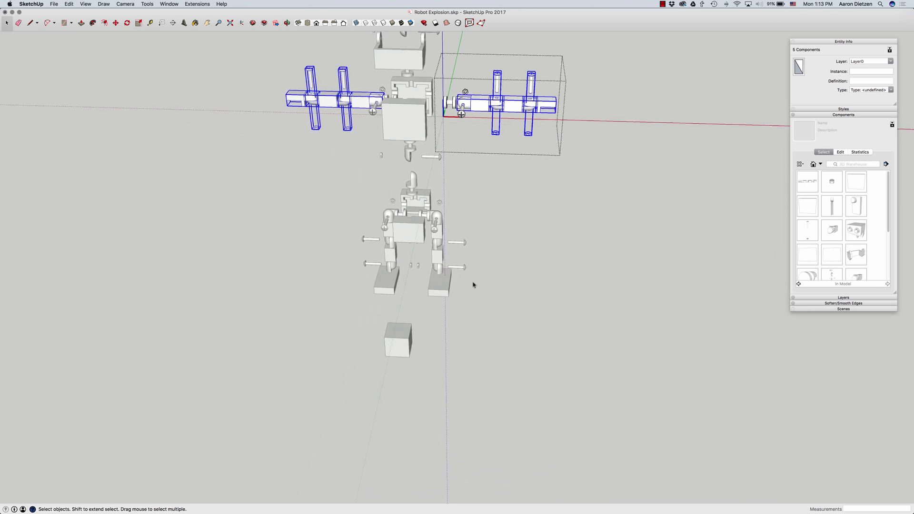
pyautogui.click(115, 23)
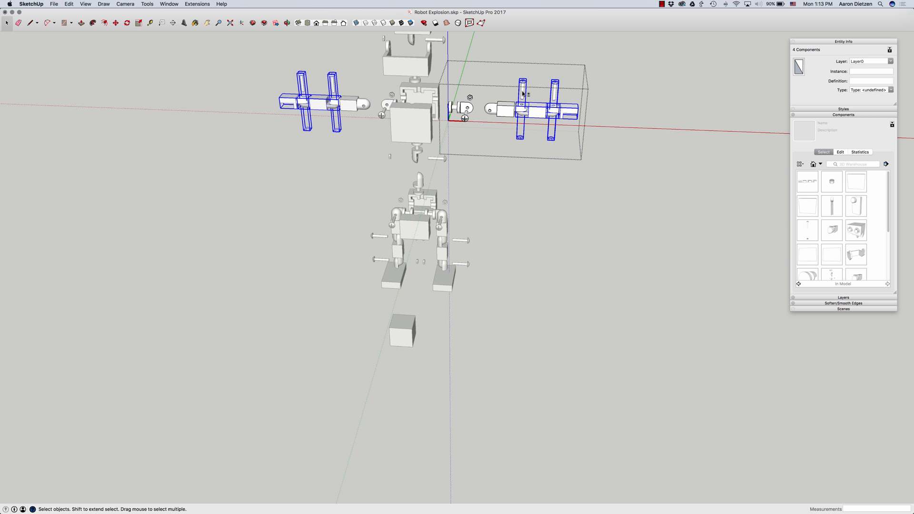
pyautogui.click(114, 22)
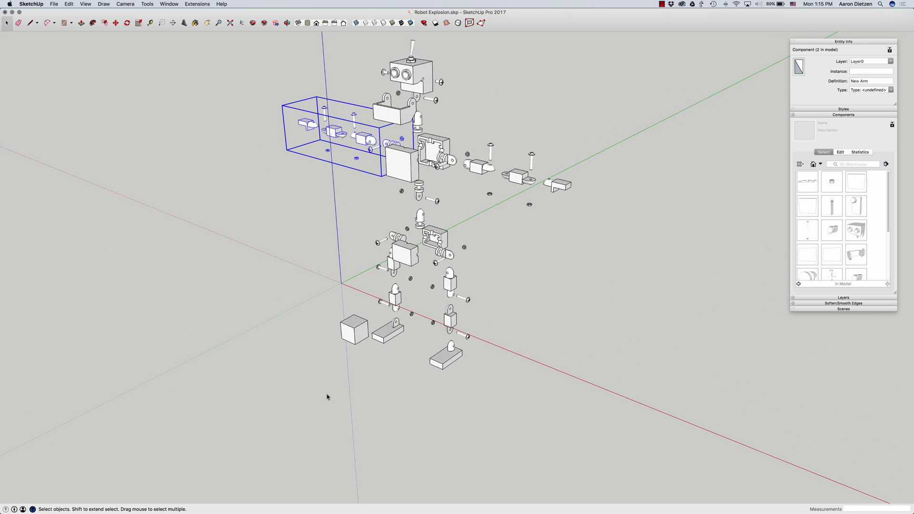
# - Separate the other arm's pieces and delete the small cube
pyautogui.click(352, 330)
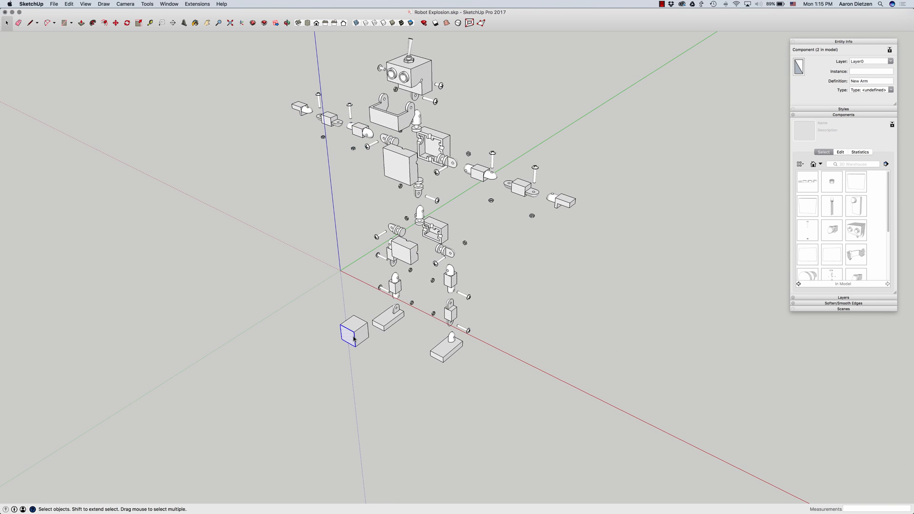
pyautogui.click(353, 339)
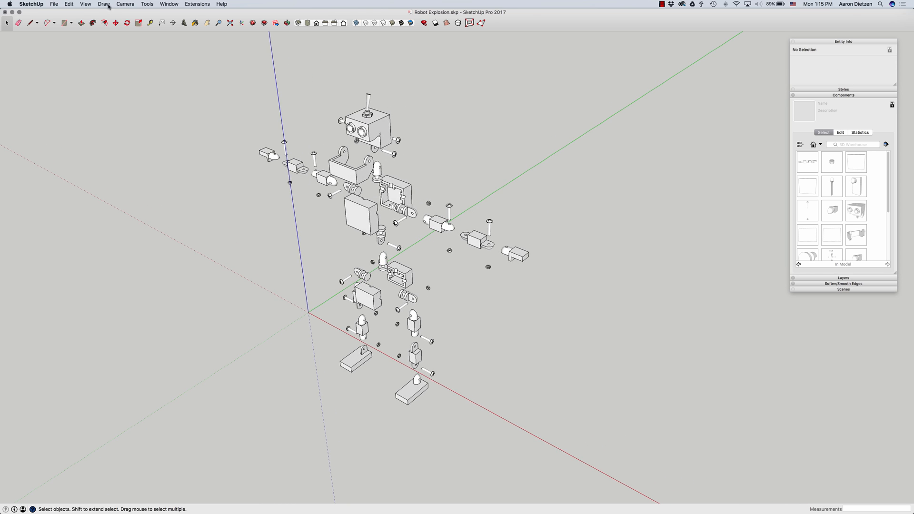
# - Set the camera to Parallel Projection, then open the View menu
pyautogui.click(125, 4)
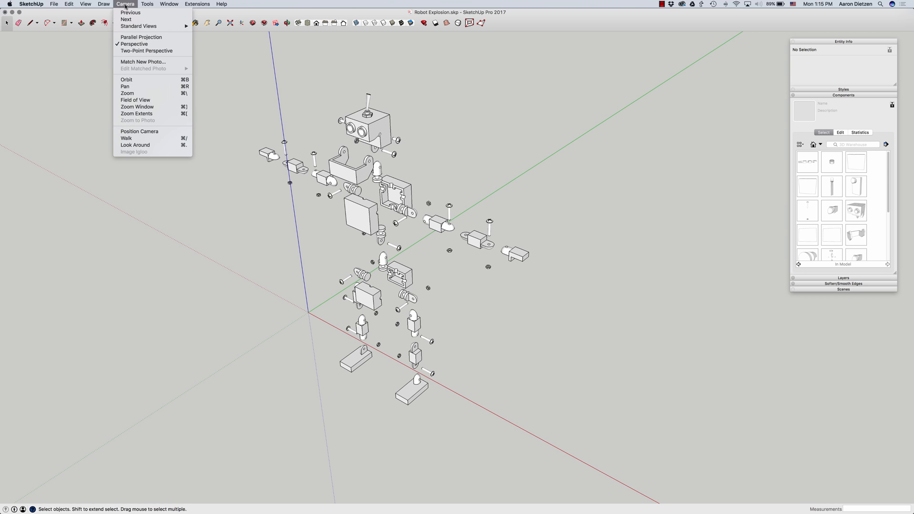
pyautogui.moveTo(141, 37)
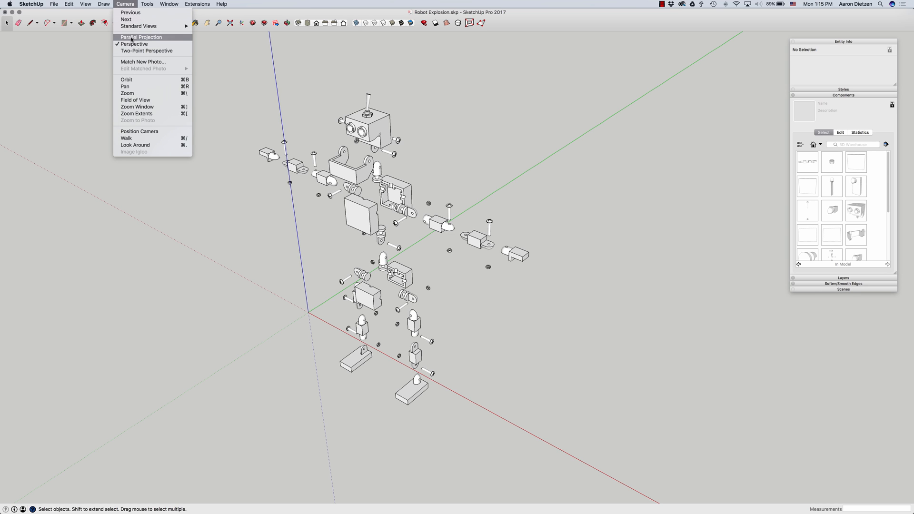
pyautogui.click(141, 37)
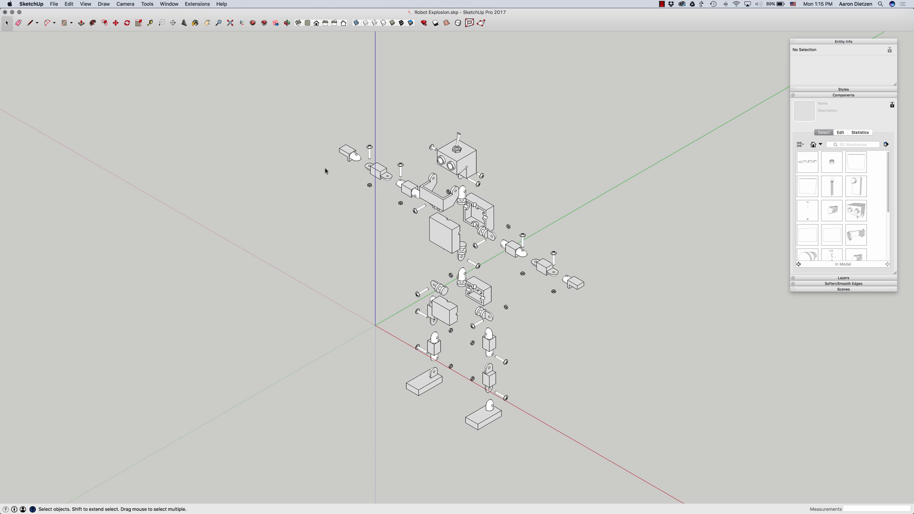
pyautogui.click(85, 4)
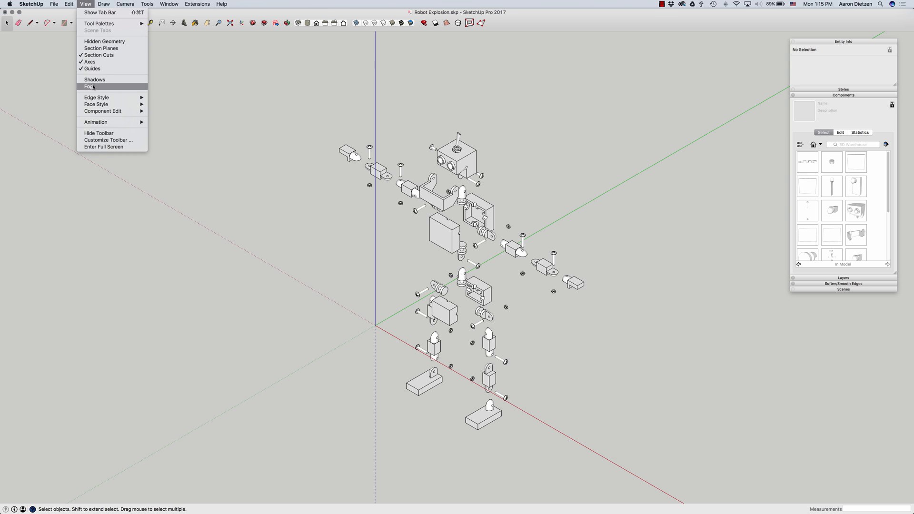